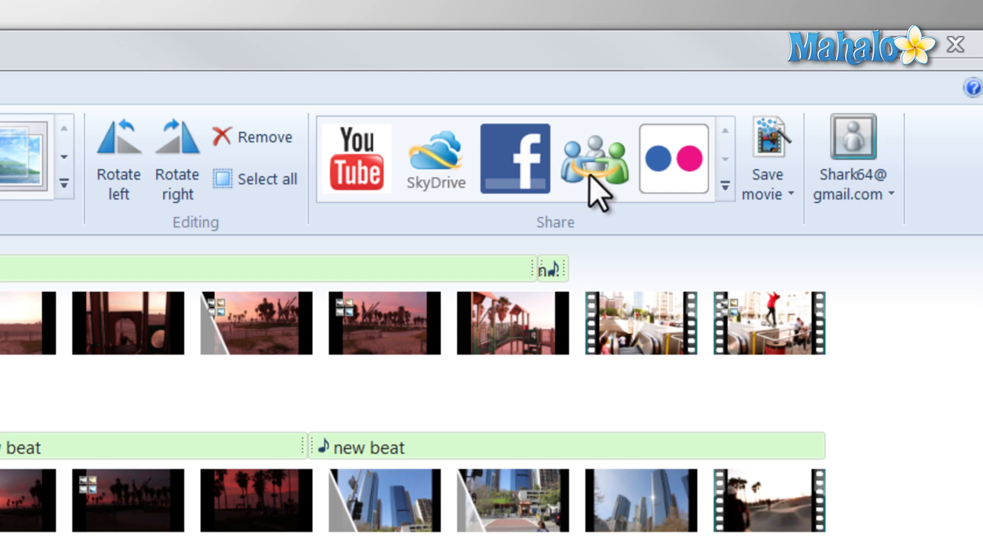
# - Start publishing the movie to Facebook from the Home tab's Share group
pyautogui.click(514, 159)
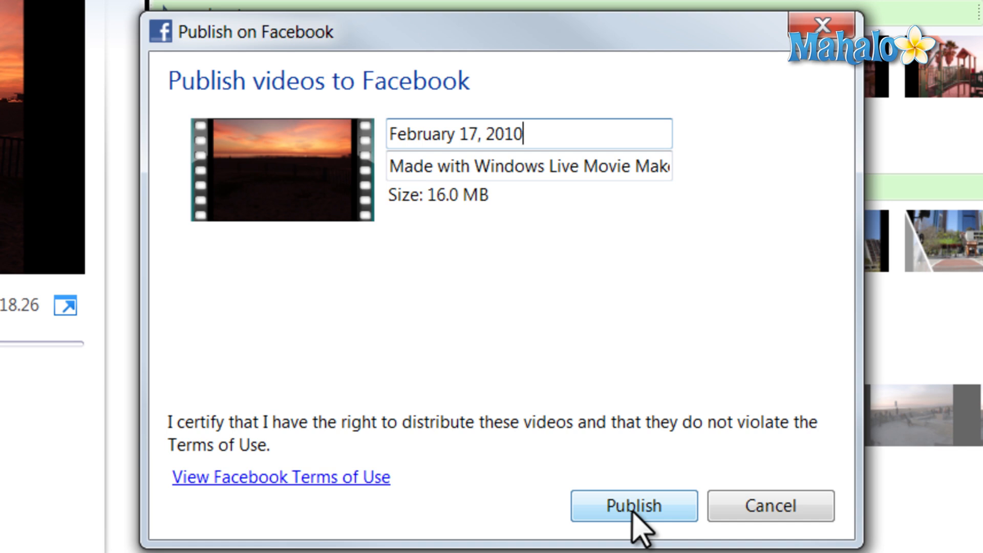
# - Publish 'February 17, 2010.wmv' to Facebook and get the confirmation
pyautogui.click(633, 505)
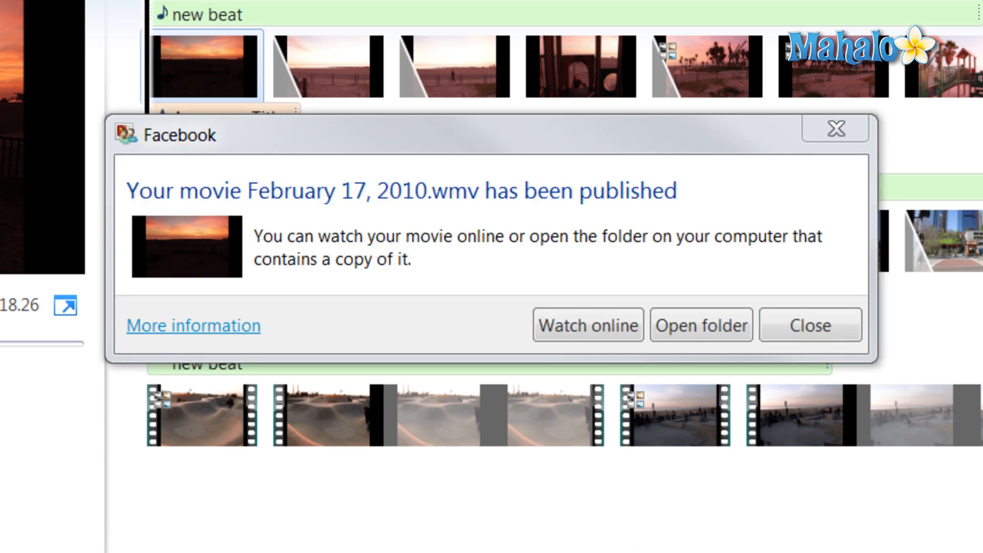
# - Watch the published video online, playing it on its Facebook video page in Firefox
pyautogui.click(587, 325)
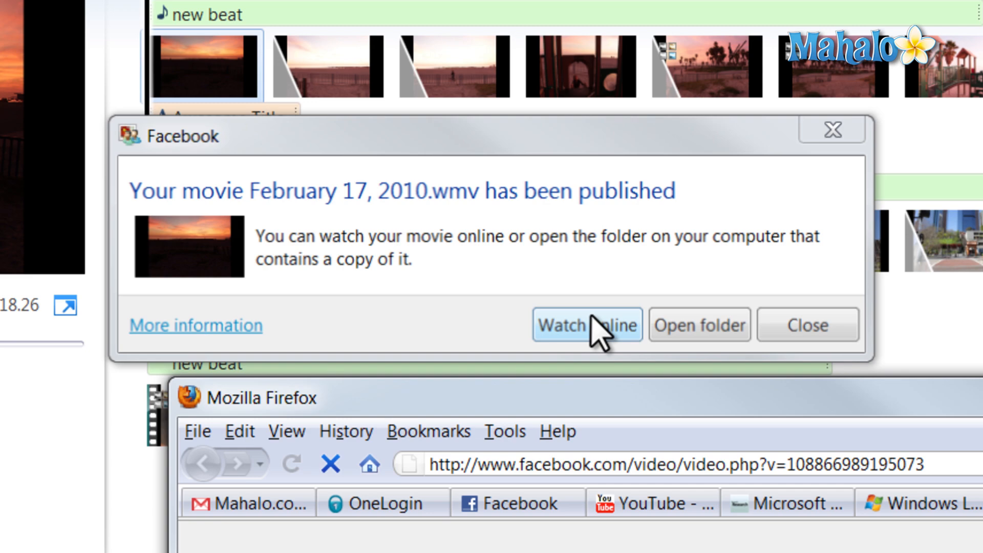
pyautogui.click(586, 324)
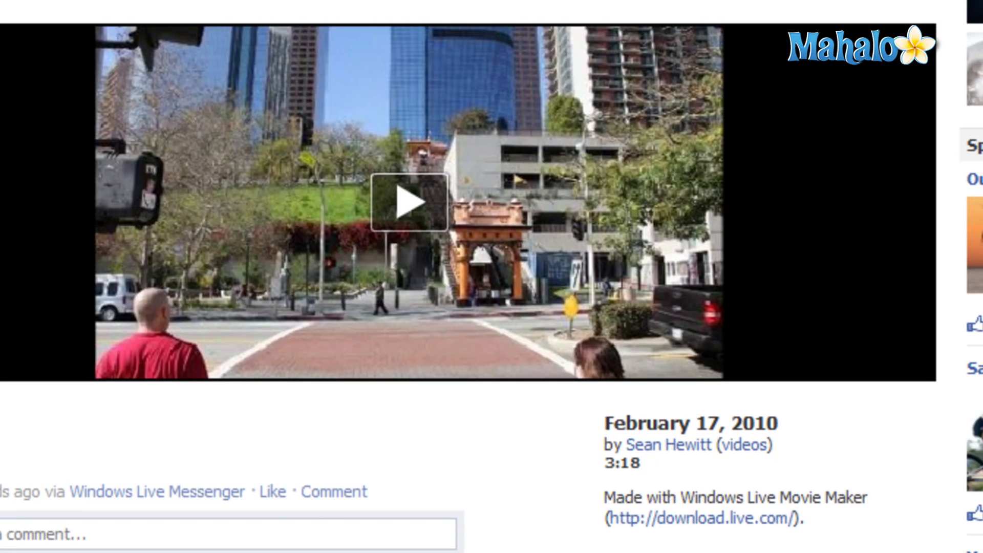
pyautogui.click(410, 203)
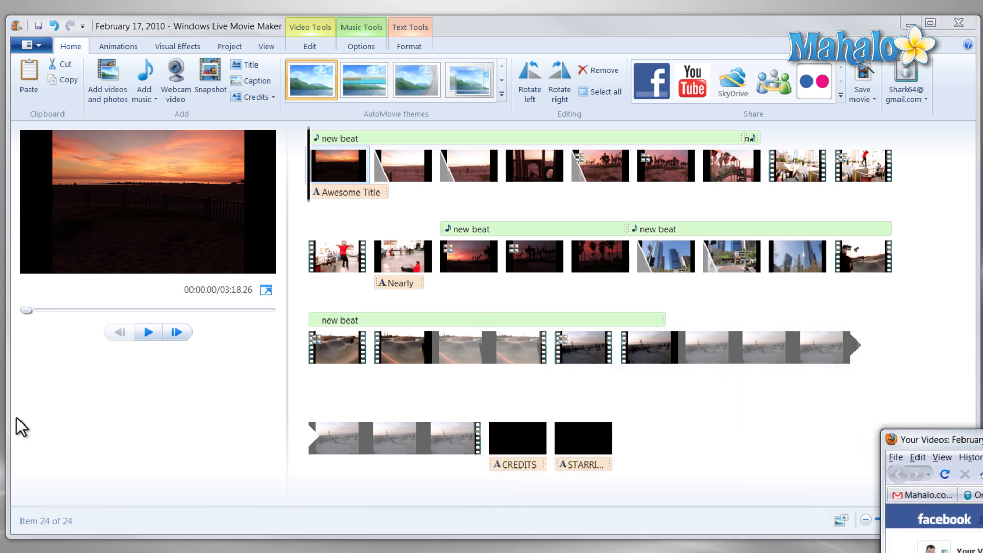
pyautogui.moveTo(192, 386)
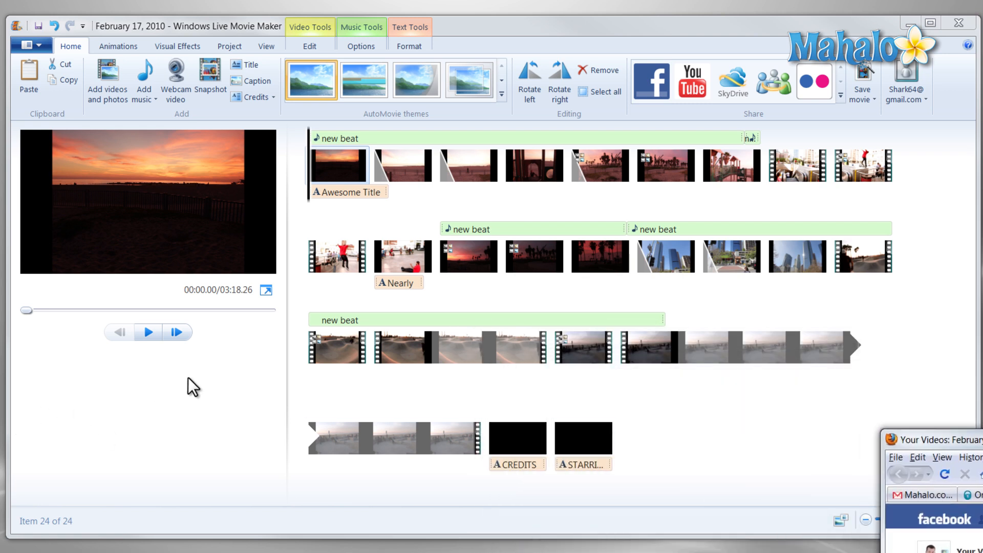